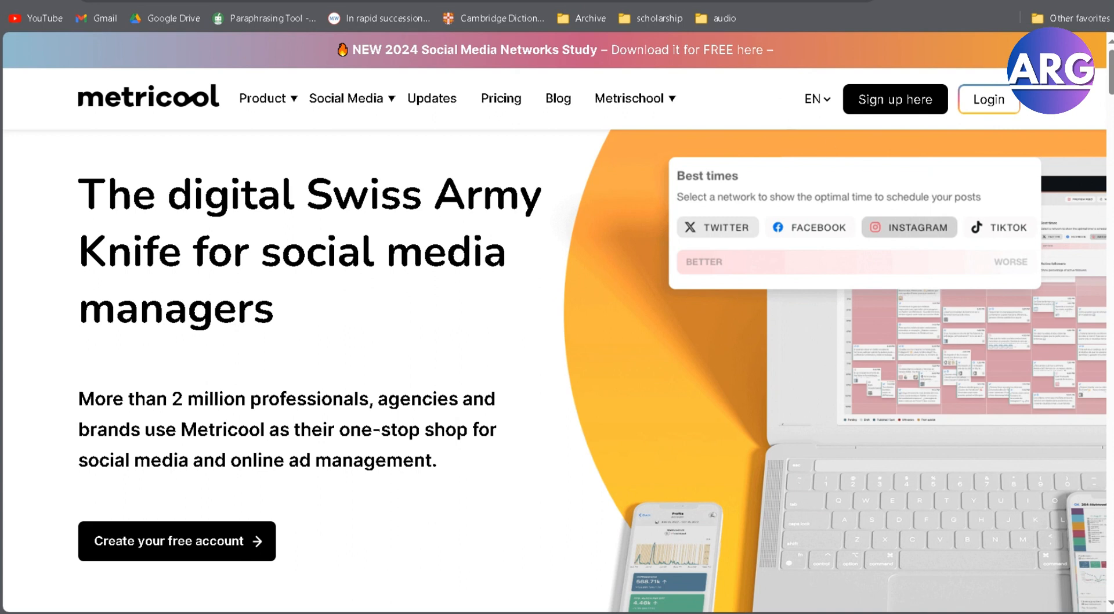
pyautogui.moveTo(552, 234)
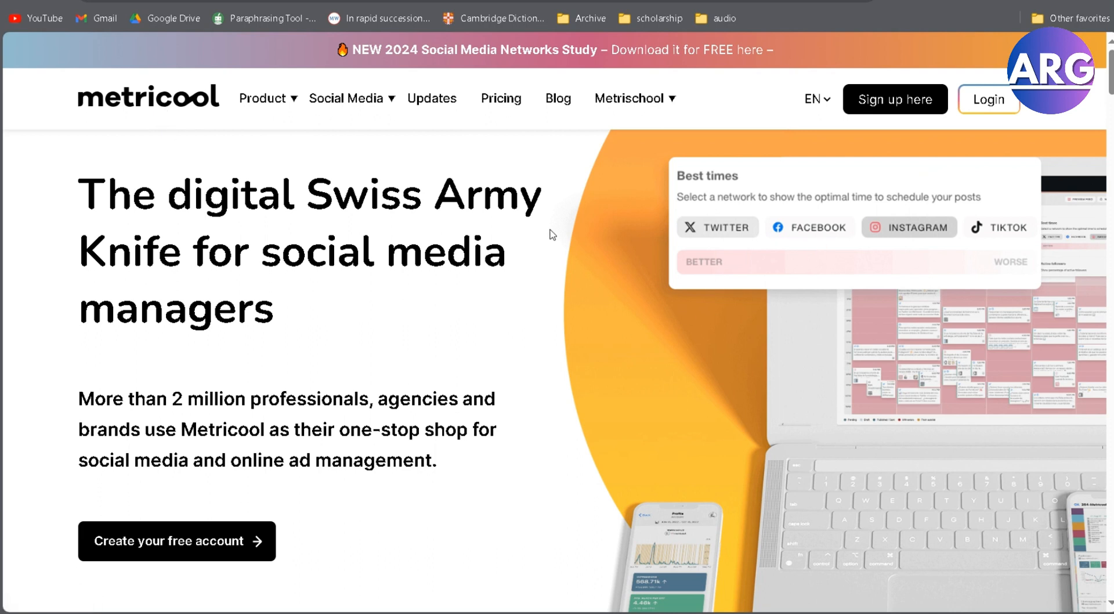
pyautogui.moveTo(989, 99)
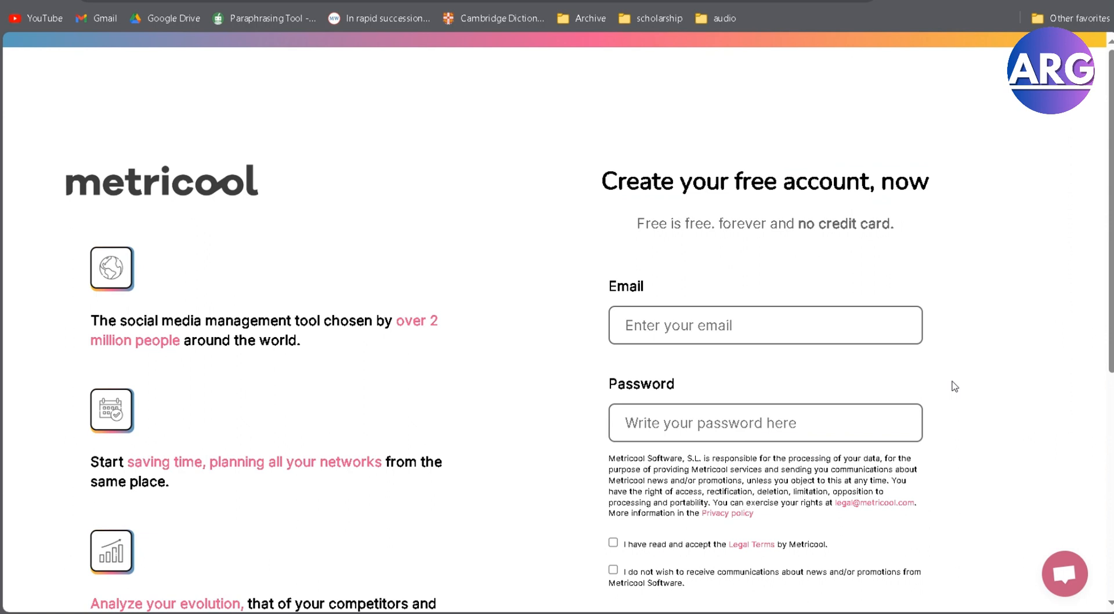
# Step: Sign up for Metricool with the Facebook account from the sign-up form
pyautogui.scroll(-3)
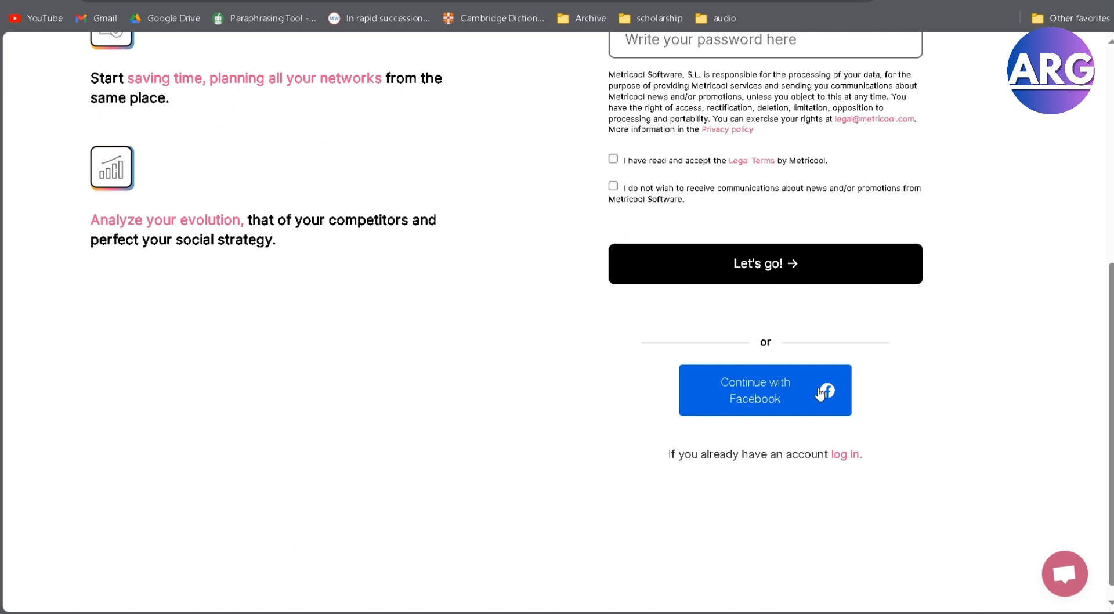
pyautogui.moveTo(810, 389)
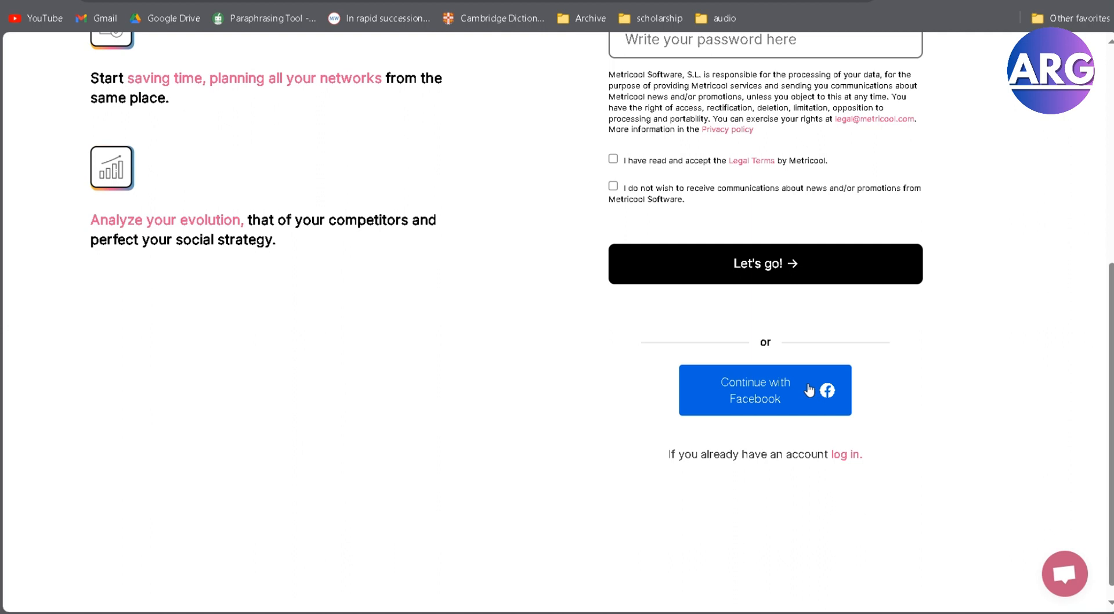
pyautogui.moveTo(873, 367)
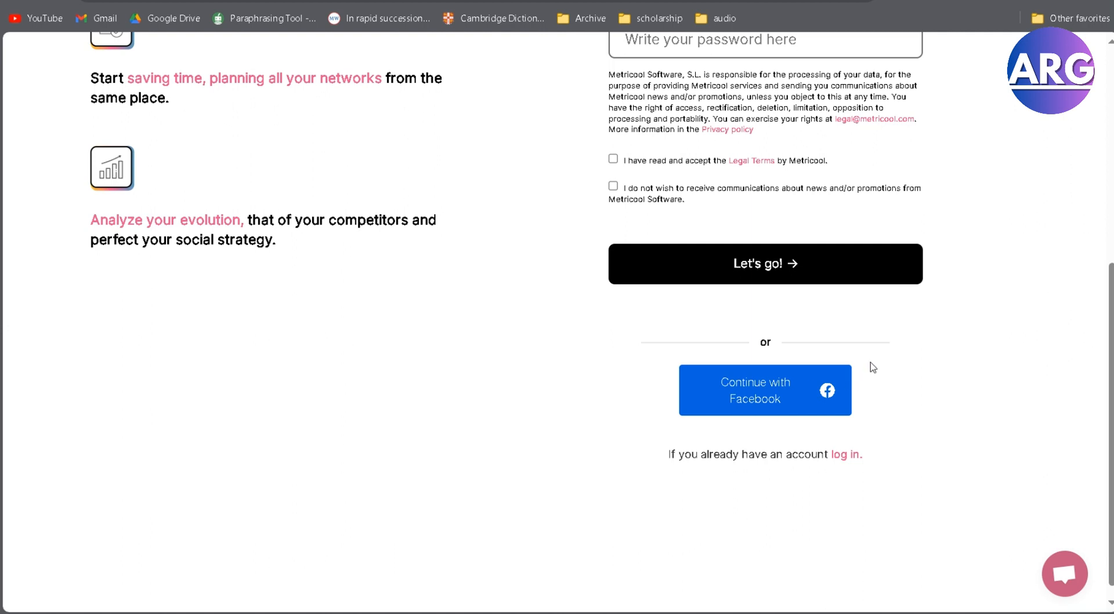
pyautogui.click(765, 263)
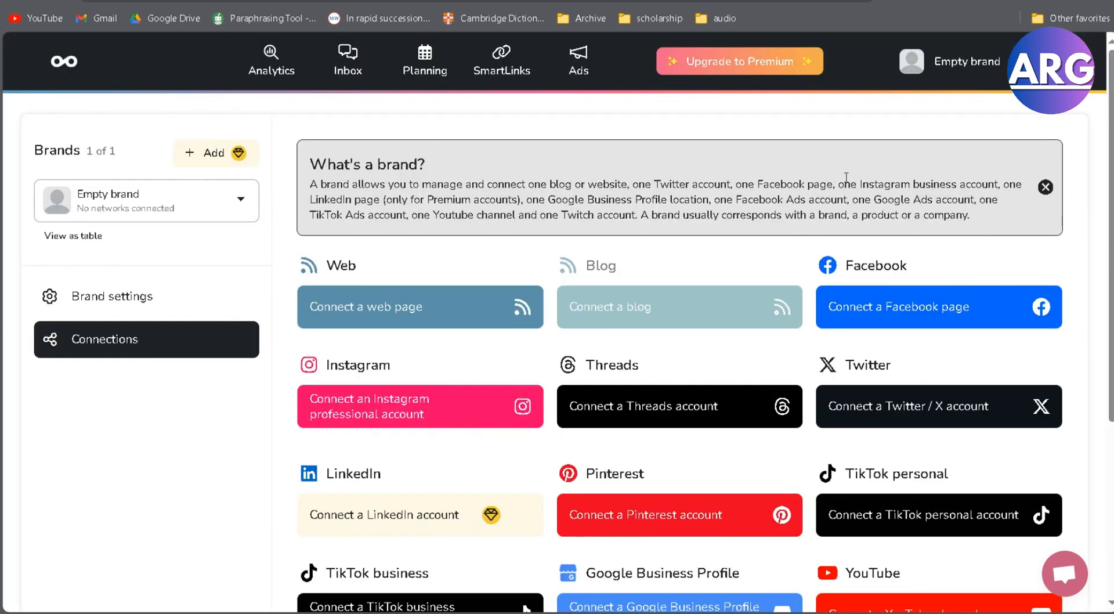
# Step: Scroll through the brand's Connections page to review all available networks
pyautogui.scroll(-3)
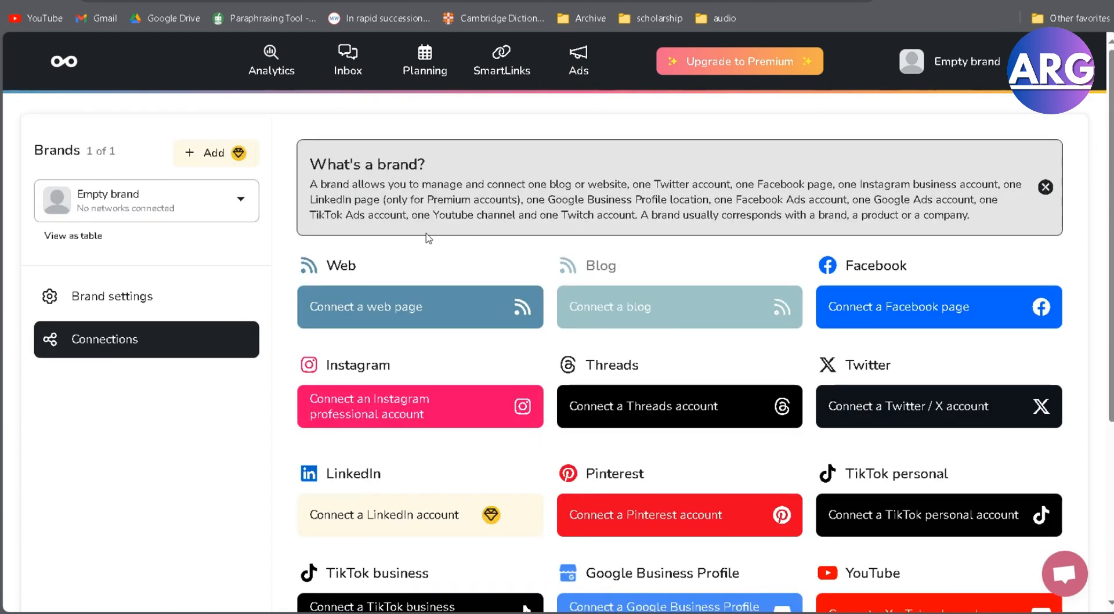
pyautogui.scroll(-3)
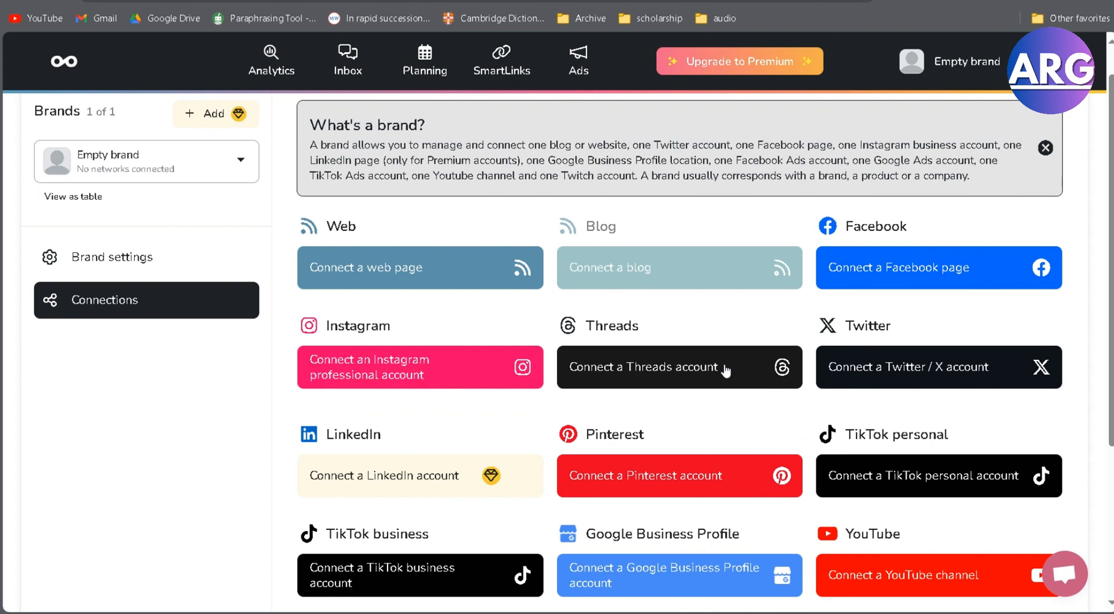
pyautogui.scroll(-3)
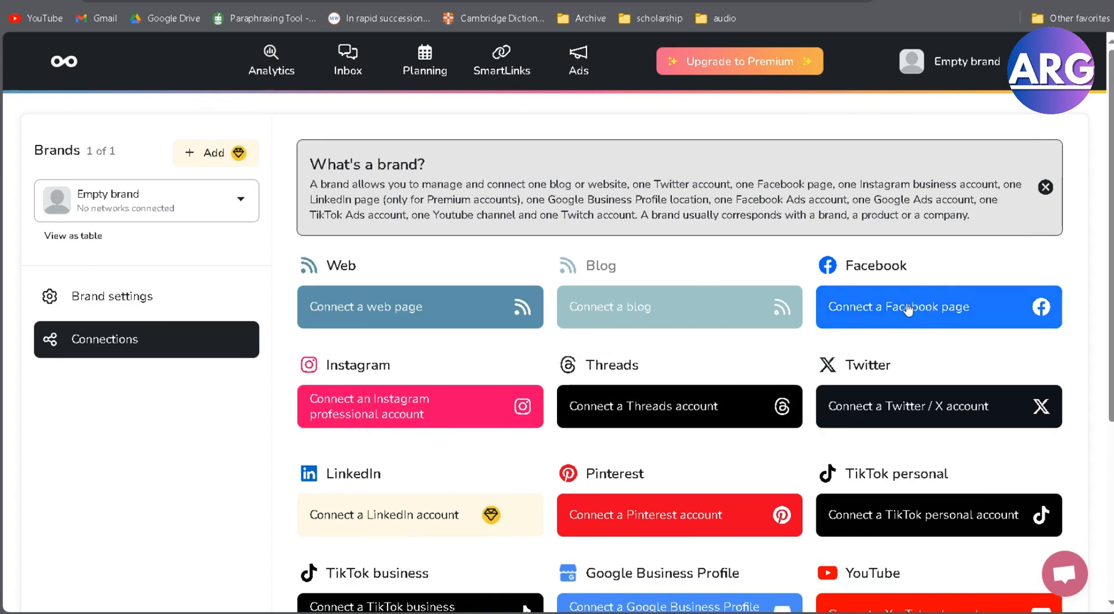
pyautogui.moveTo(940, 319)
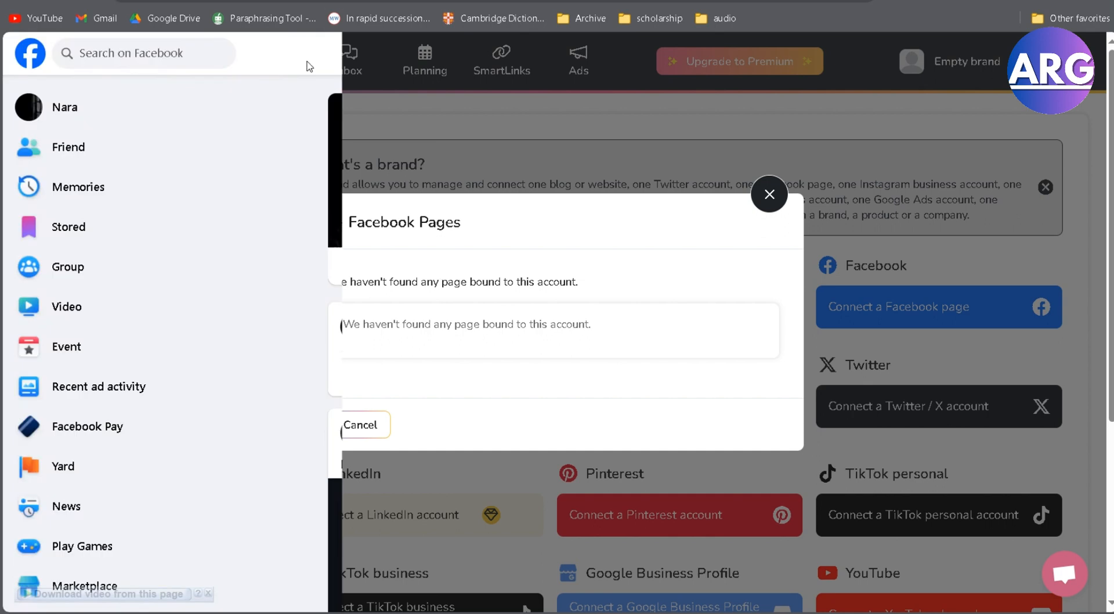
pyautogui.click(769, 194)
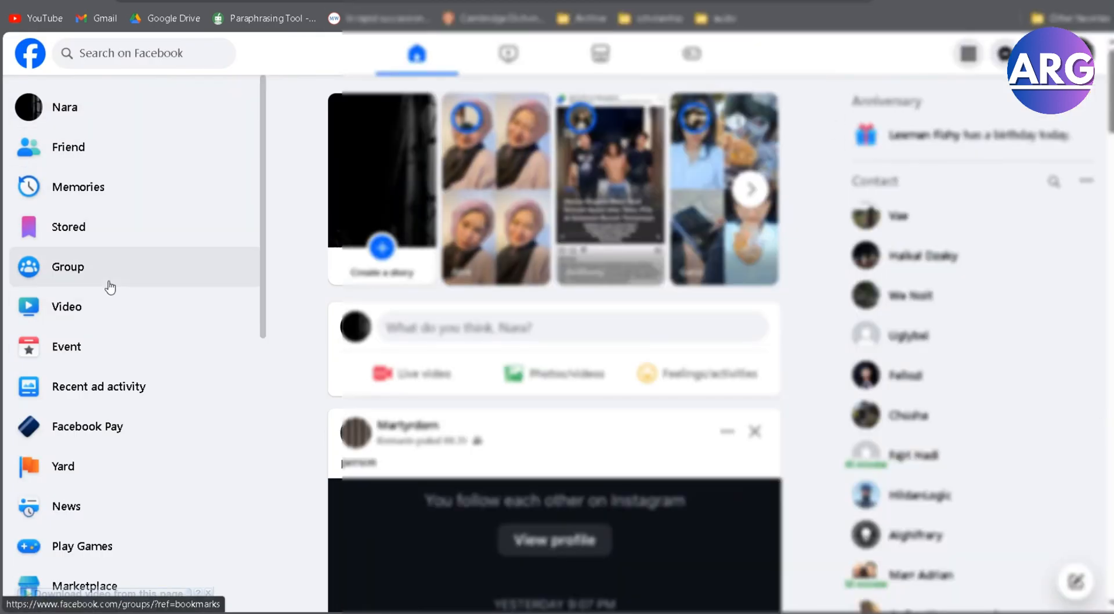
pyautogui.scroll(-3)
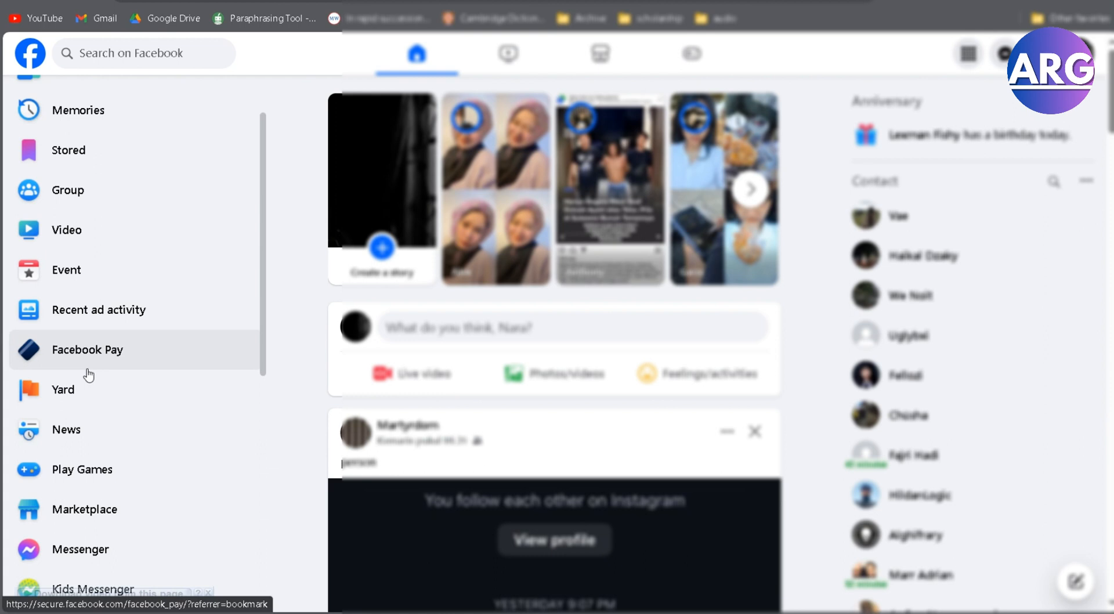
pyautogui.moveTo(92, 390)
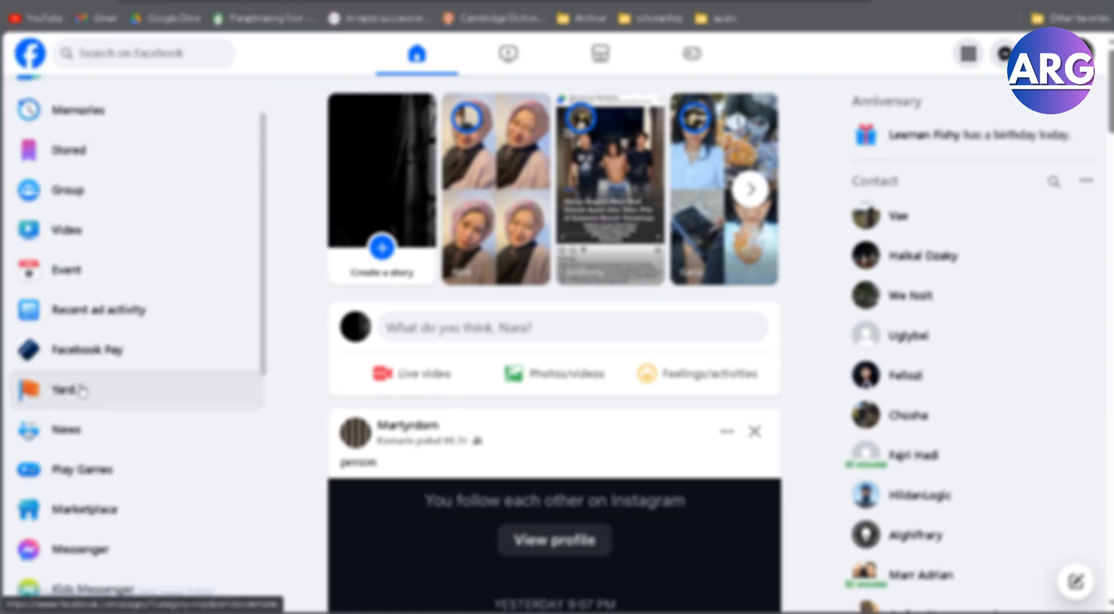
pyautogui.click(63, 390)
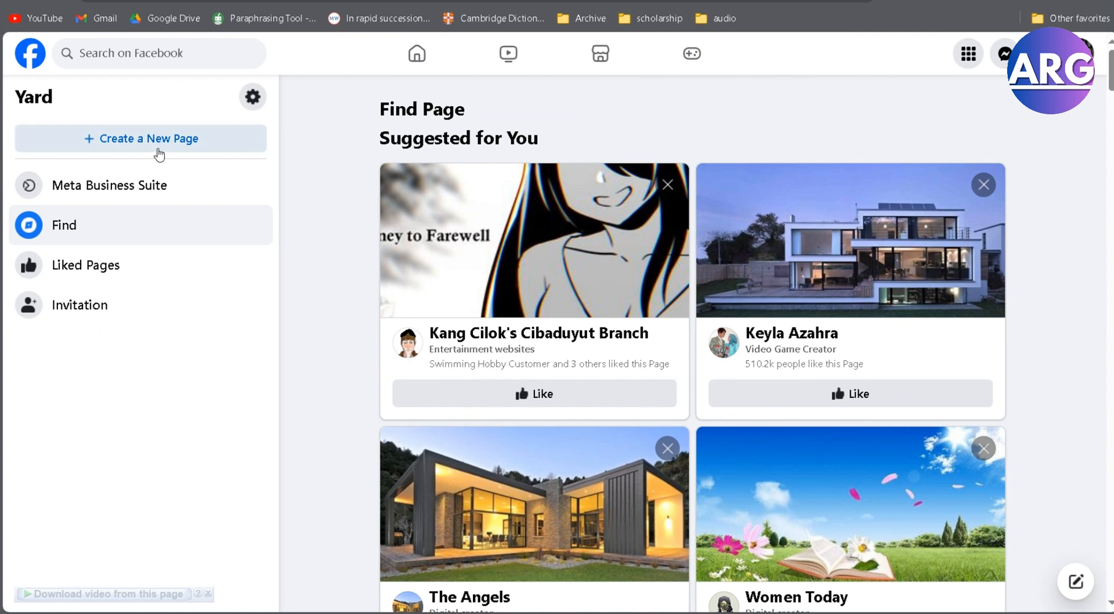
pyautogui.click(149, 138)
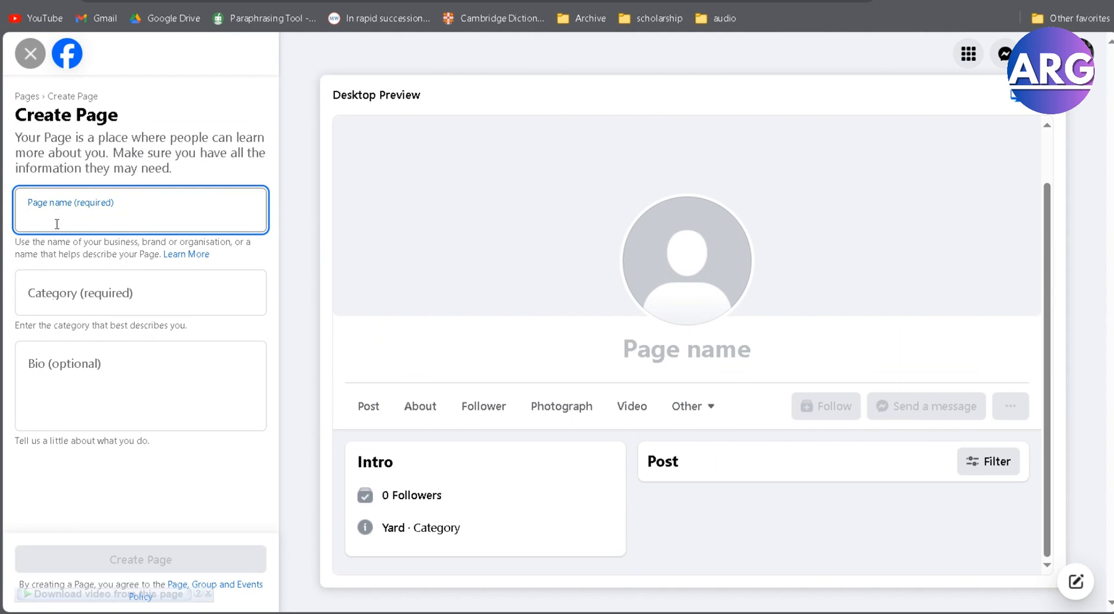
pyautogui.click(140, 292)
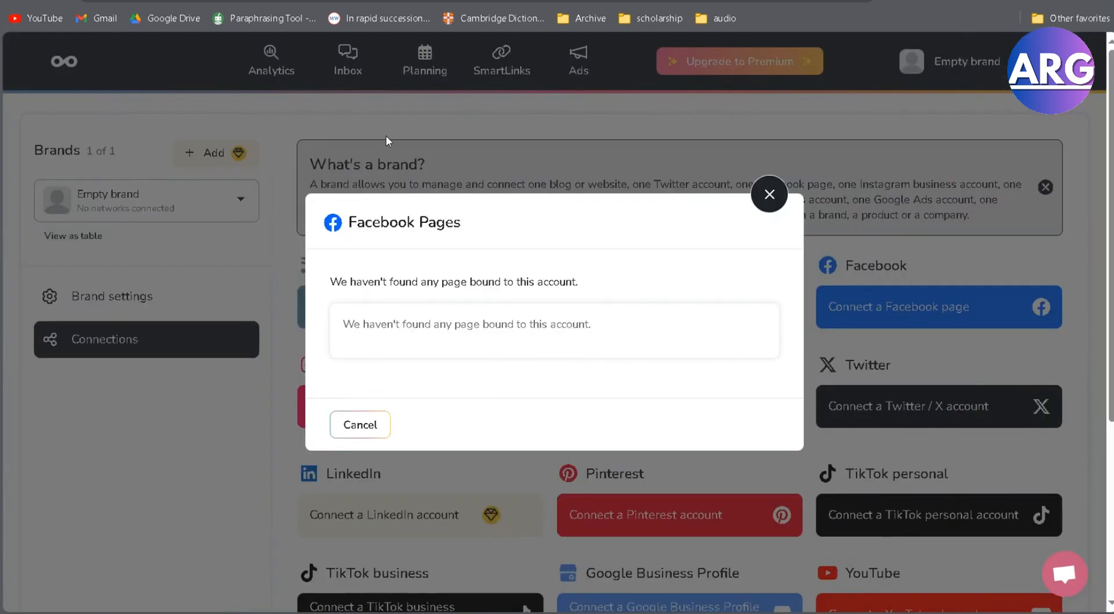
# Step: Close the 'no pages found' Facebook Pages notice
pyautogui.click(769, 193)
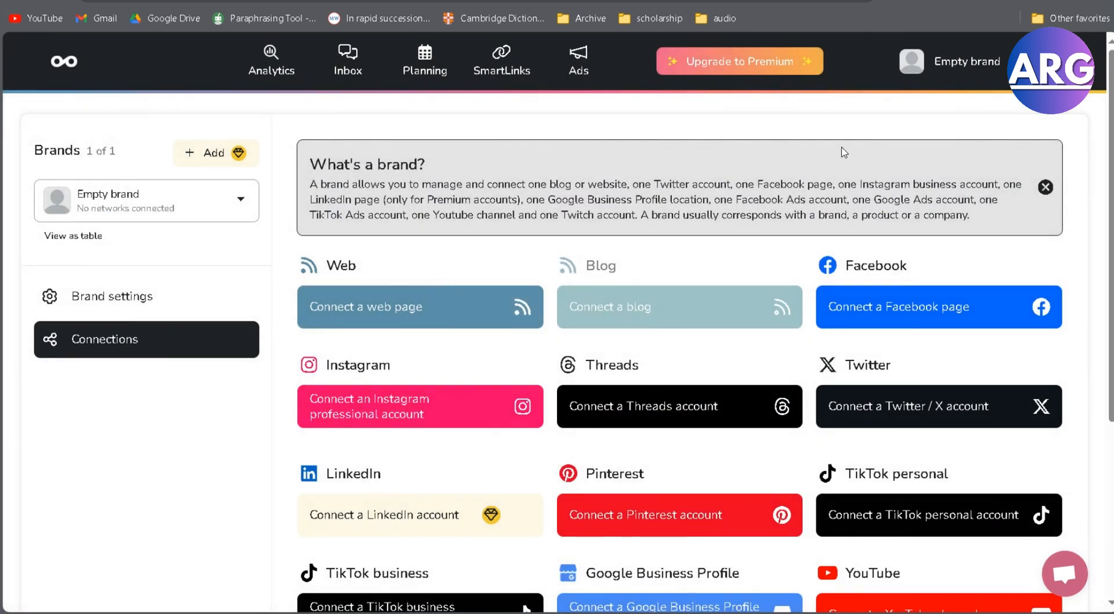
pyautogui.moveTo(324, 44)
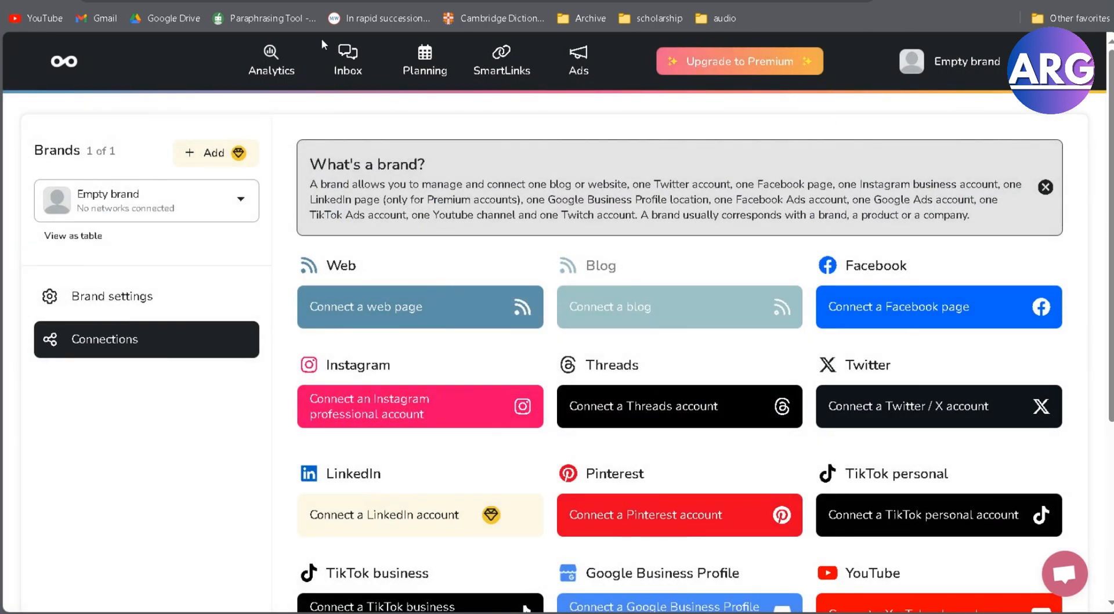
pyautogui.moveTo(785, 201)
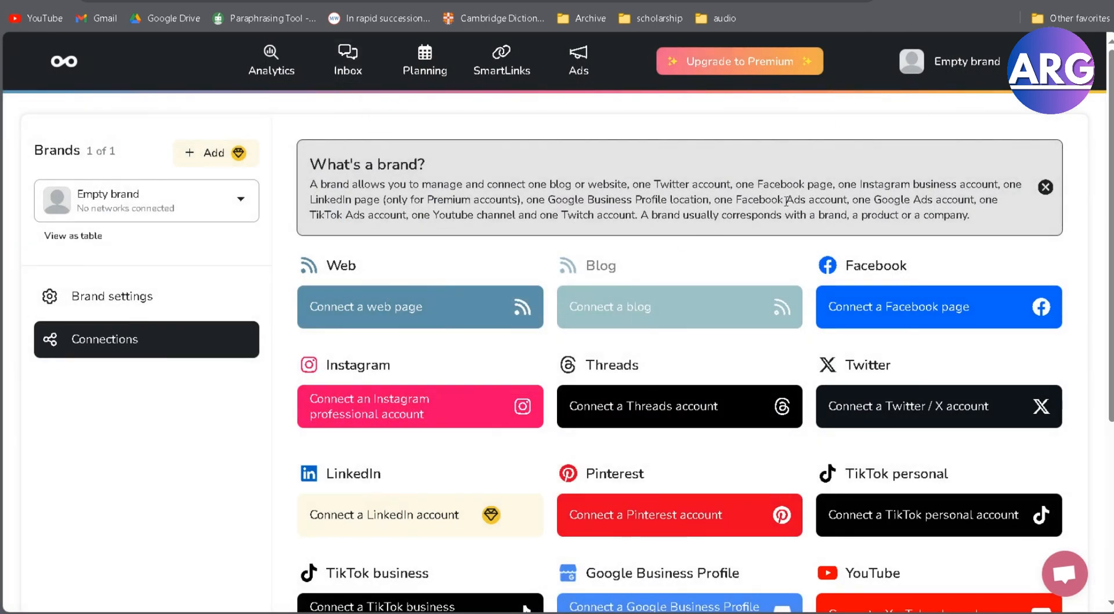
pyautogui.moveTo(898, 315)
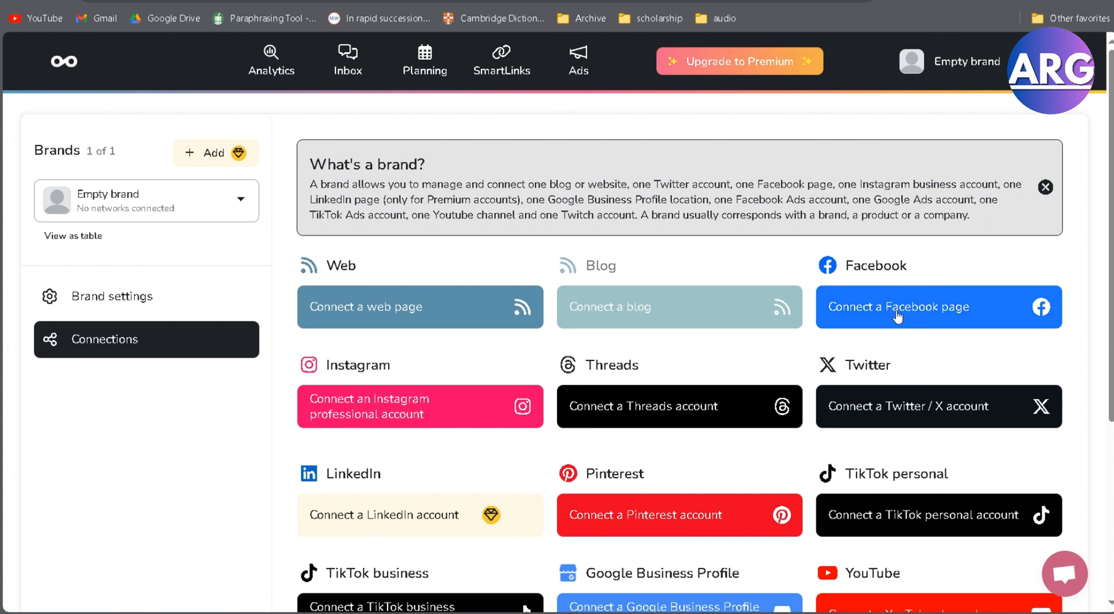
pyautogui.moveTo(748, 231)
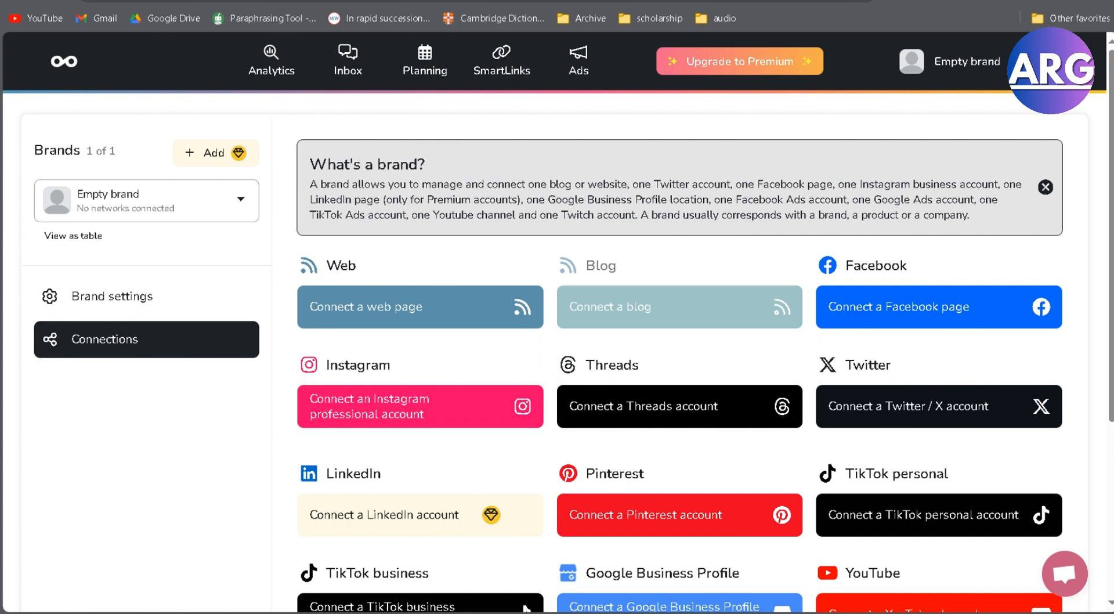
pyautogui.moveTo(946, 265)
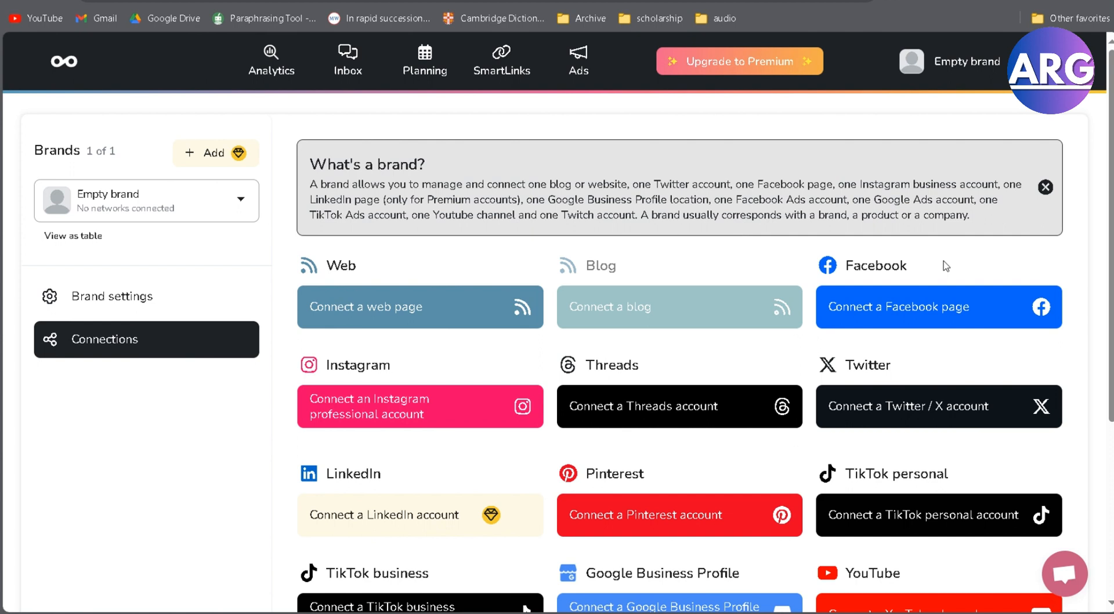